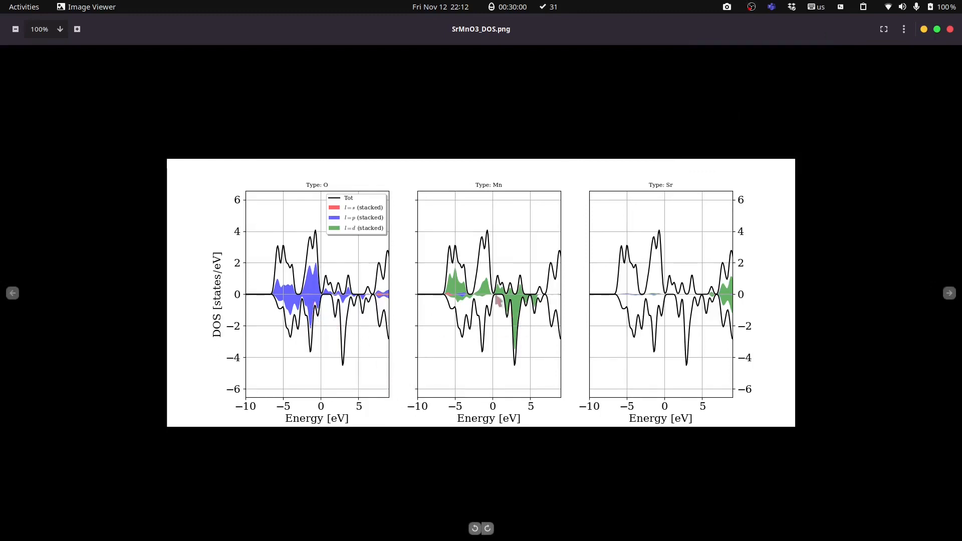
pyautogui.moveTo(732, 303)
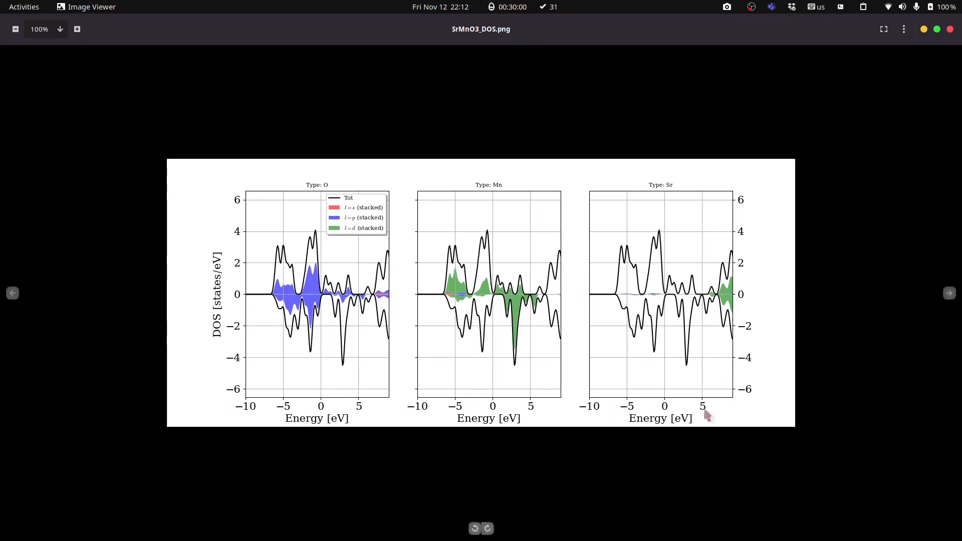
pyautogui.moveTo(712, 409)
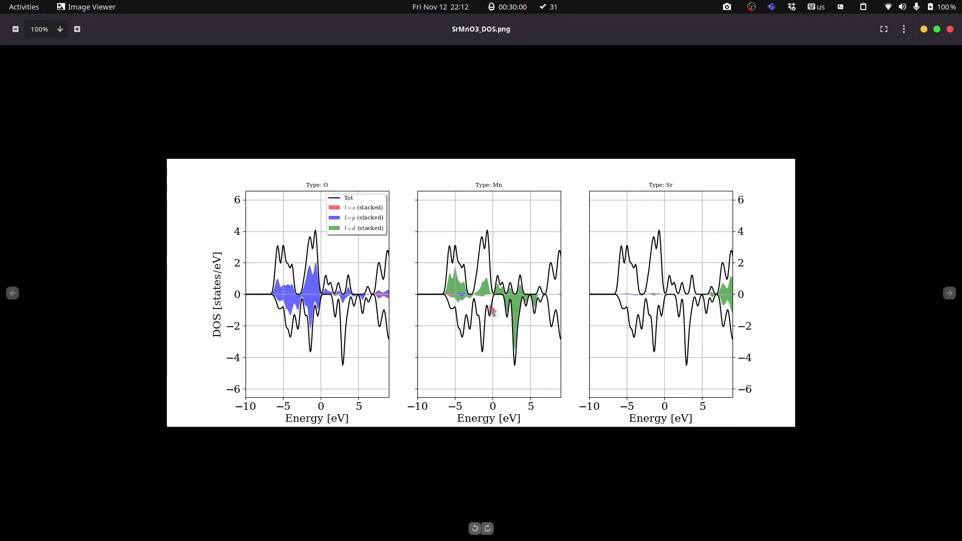
pyautogui.moveTo(320, 309)
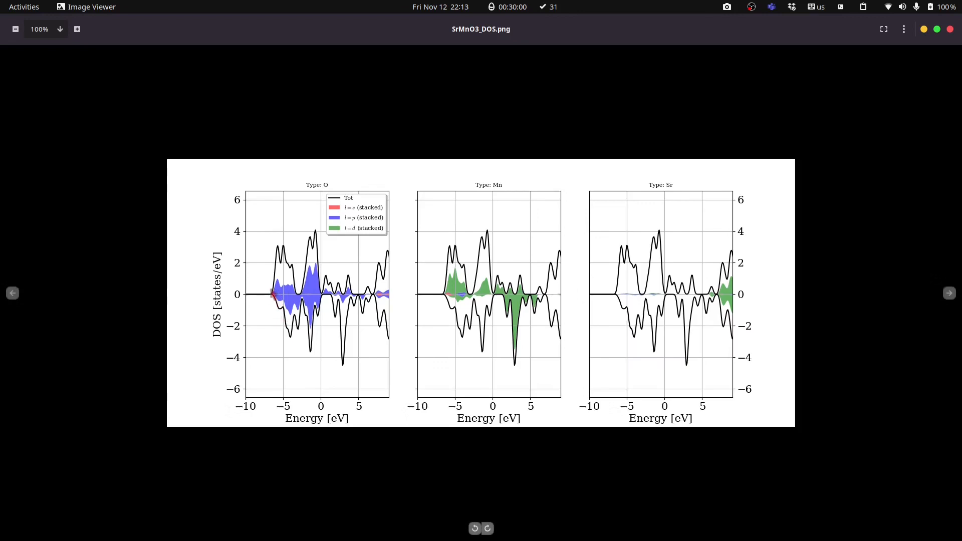
pyautogui.moveTo(539, 306)
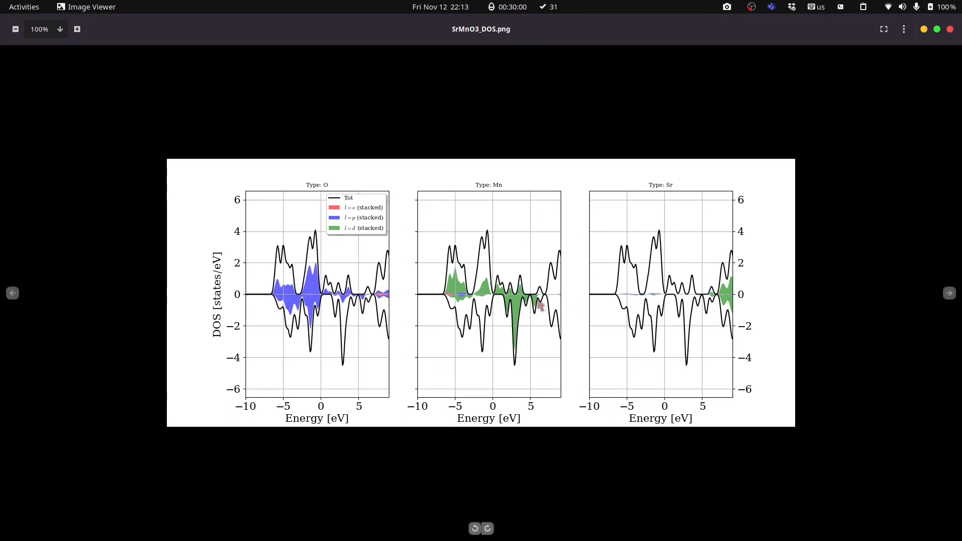
pyautogui.moveTo(739, 305)
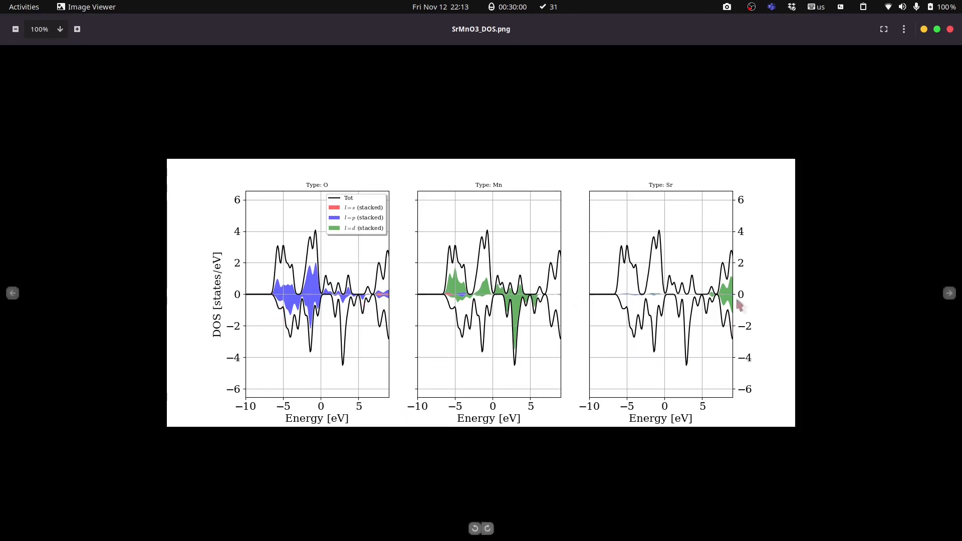
pyautogui.moveTo(727, 300)
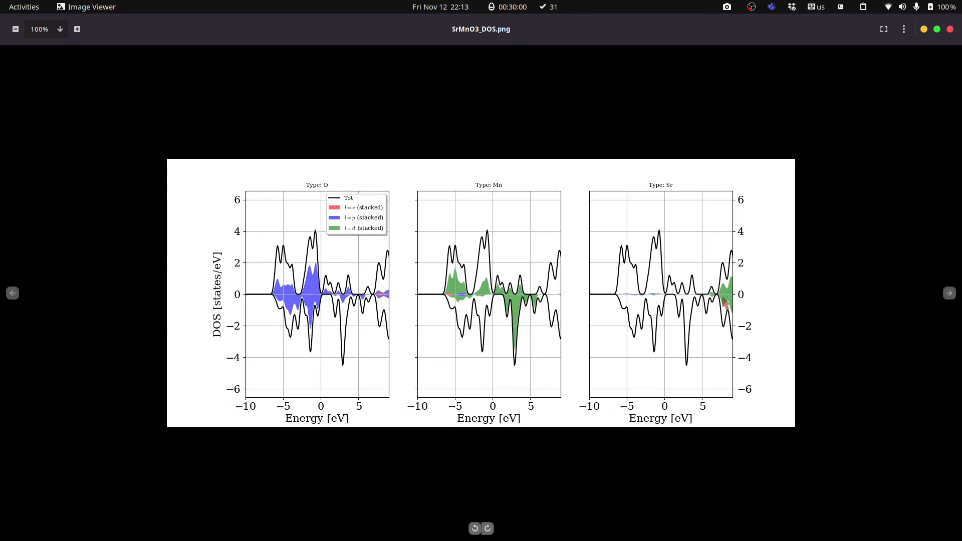
pyautogui.moveTo(726, 304)
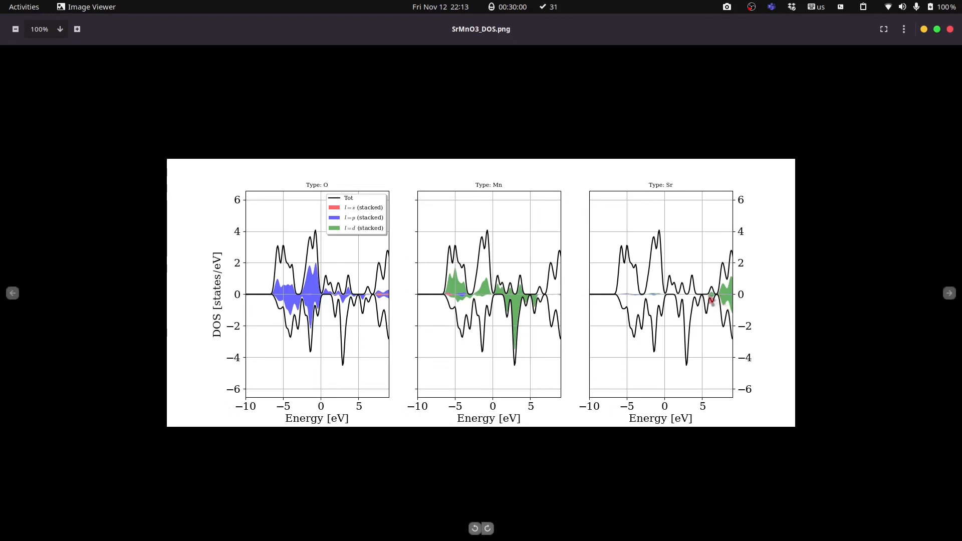
pyautogui.moveTo(710, 327)
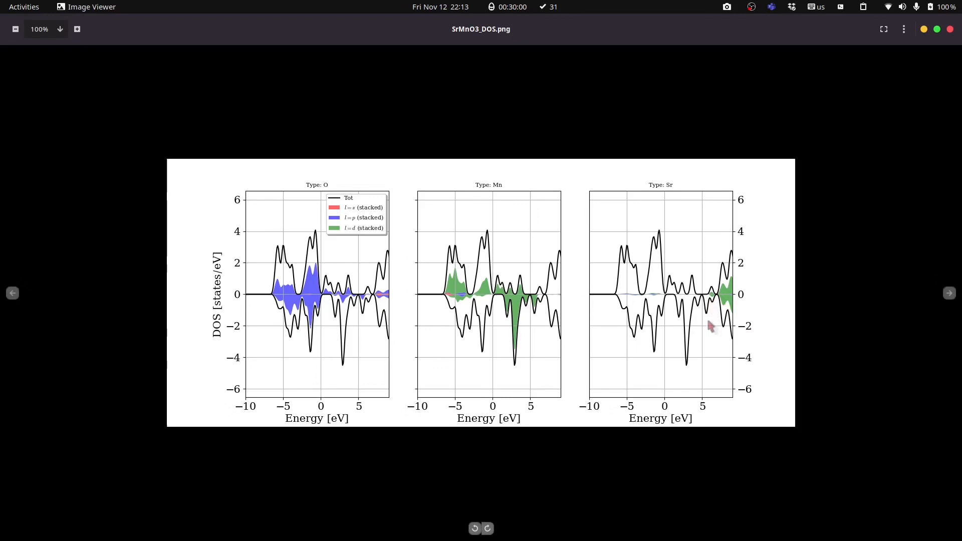
pyautogui.moveTo(710, 319)
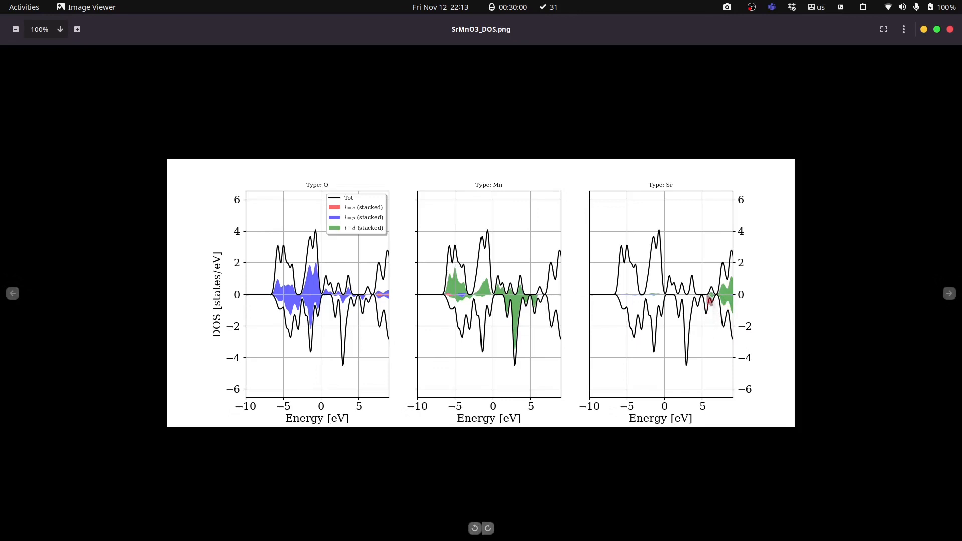
pyautogui.moveTo(705, 313)
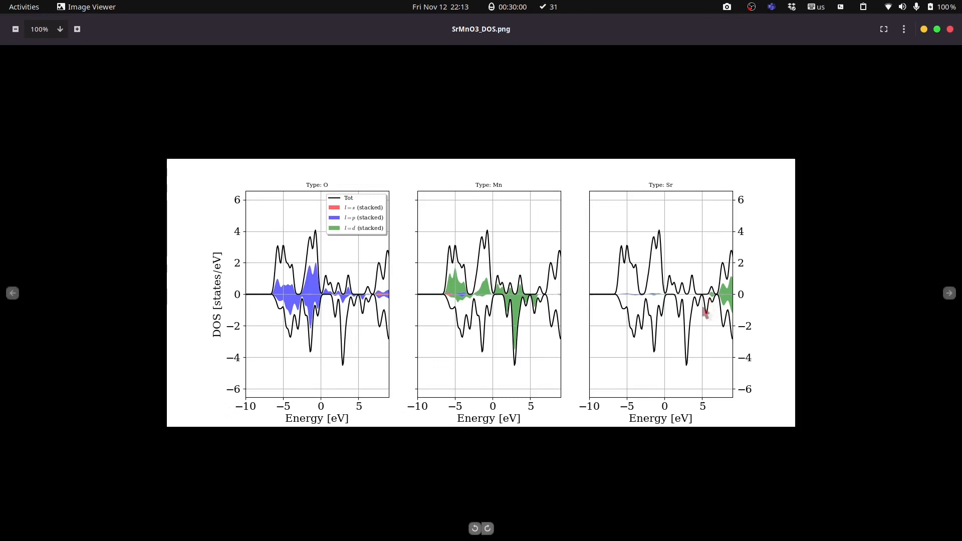
pyautogui.moveTo(681, 393)
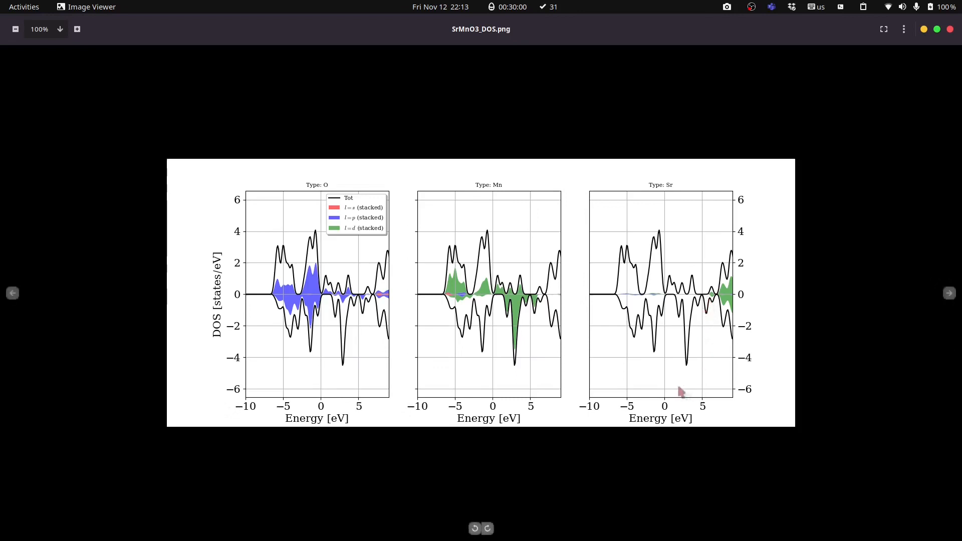
pyautogui.moveTo(262, 397)
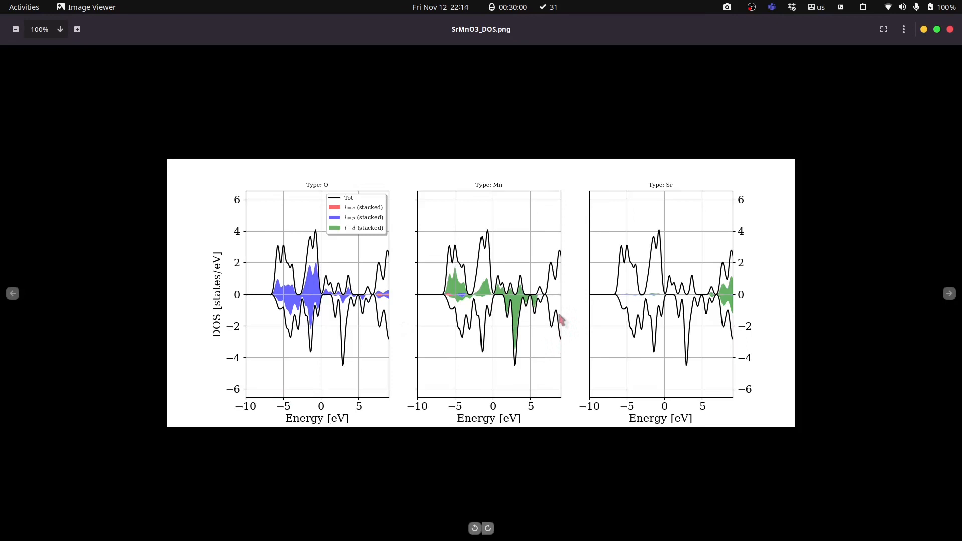
pyautogui.moveTo(734, 404)
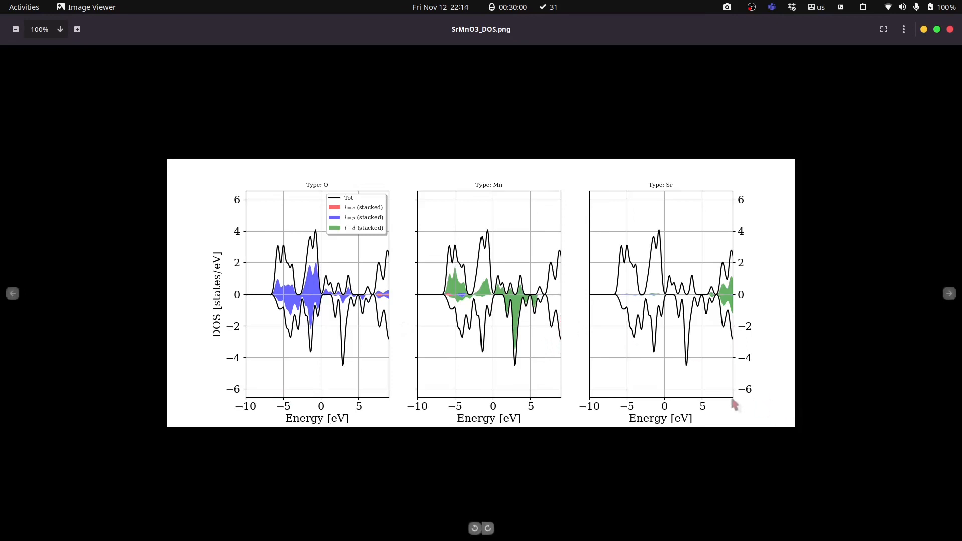
pyautogui.moveTo(722, 292)
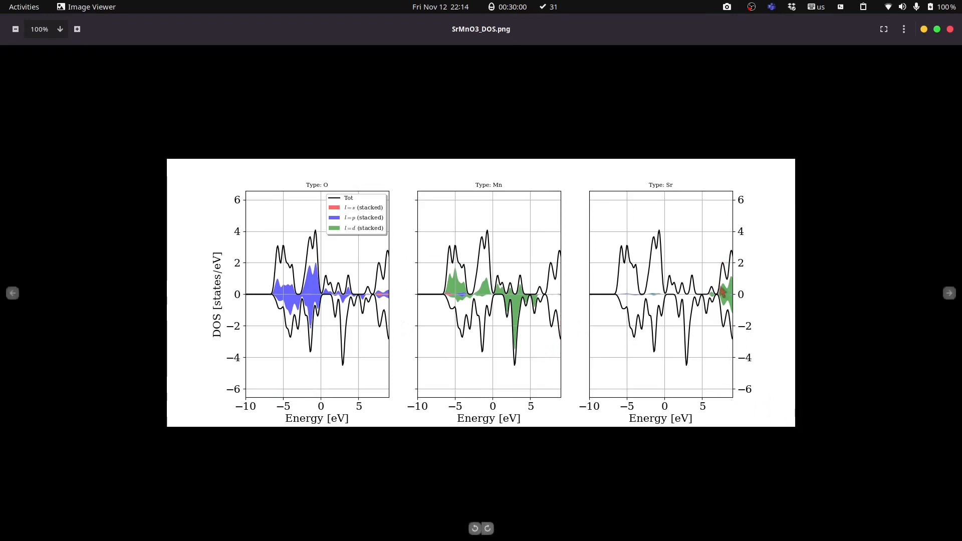
pyautogui.moveTo(718, 325)
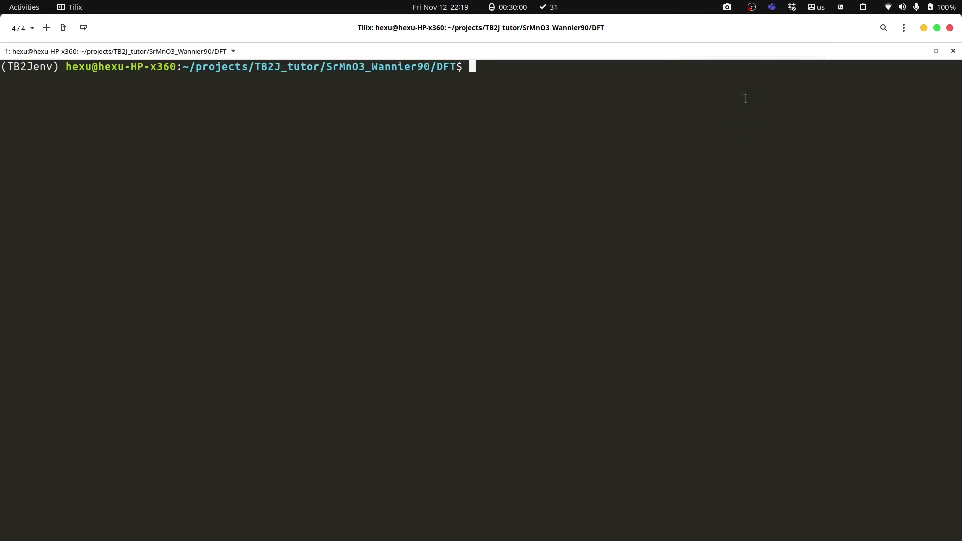
# Enter 'vim abinito_w90_up.win' at the DFT folder prompt.
pyautogui.write('vim')
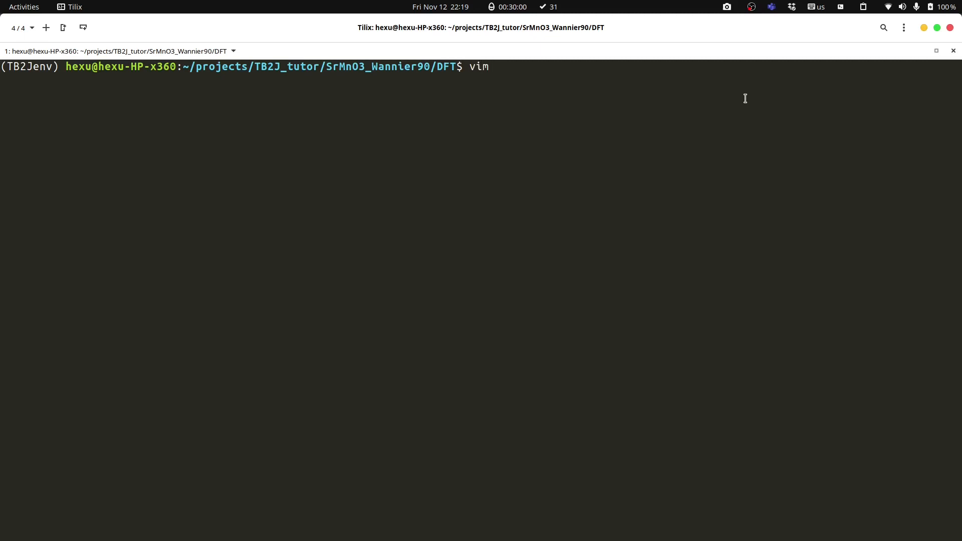
pyautogui.write('a')
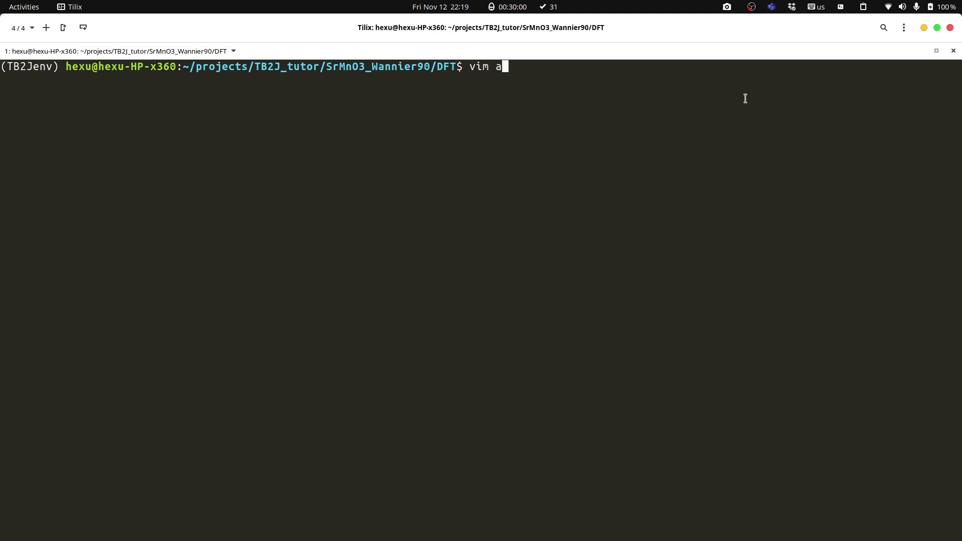
pyautogui.write('binito_w90_up.win')
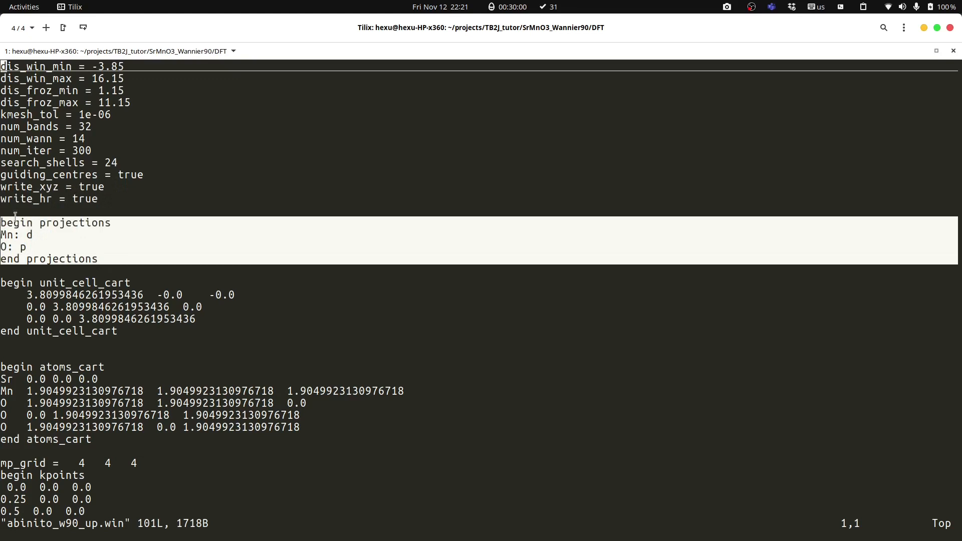
pyautogui.moveTo(146, 235)
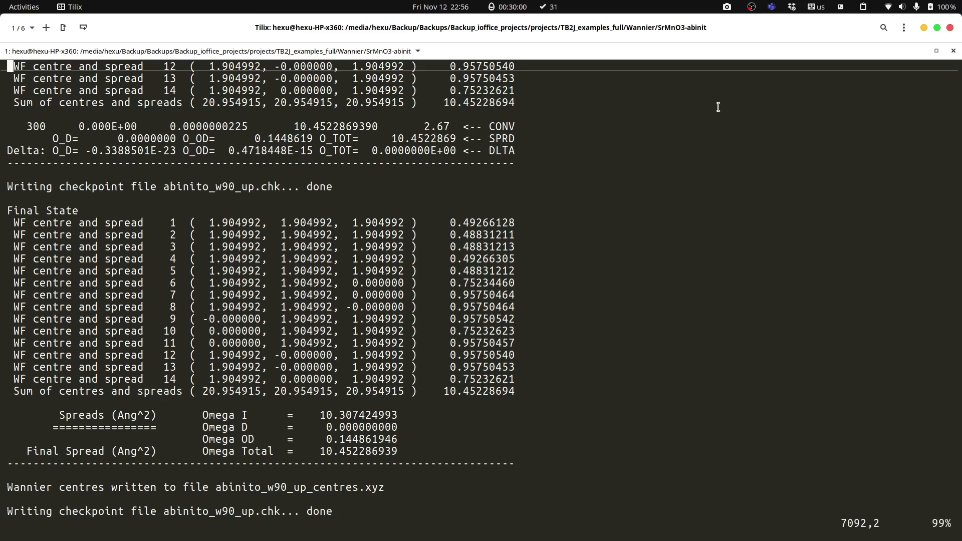
pyautogui.moveTo(686, 105)
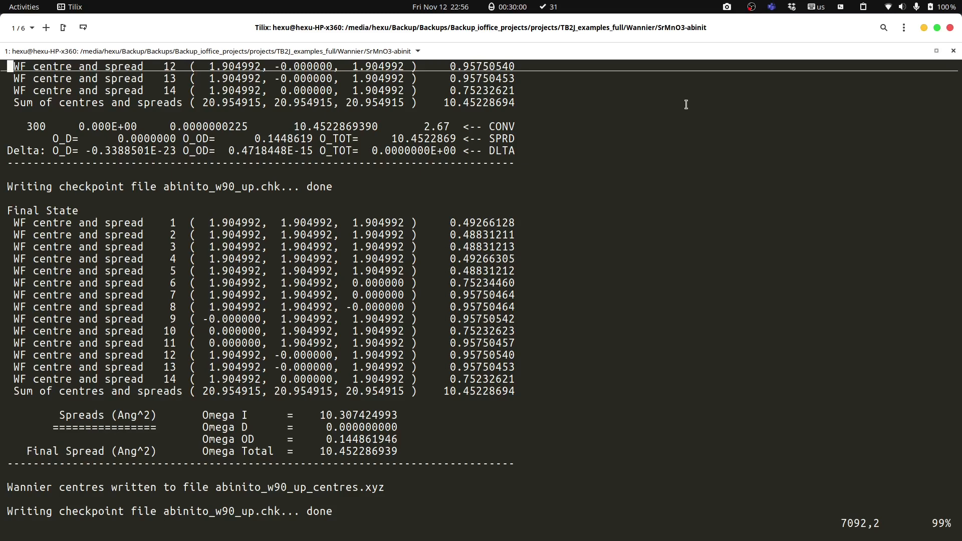
pyautogui.moveTo(527, 277)
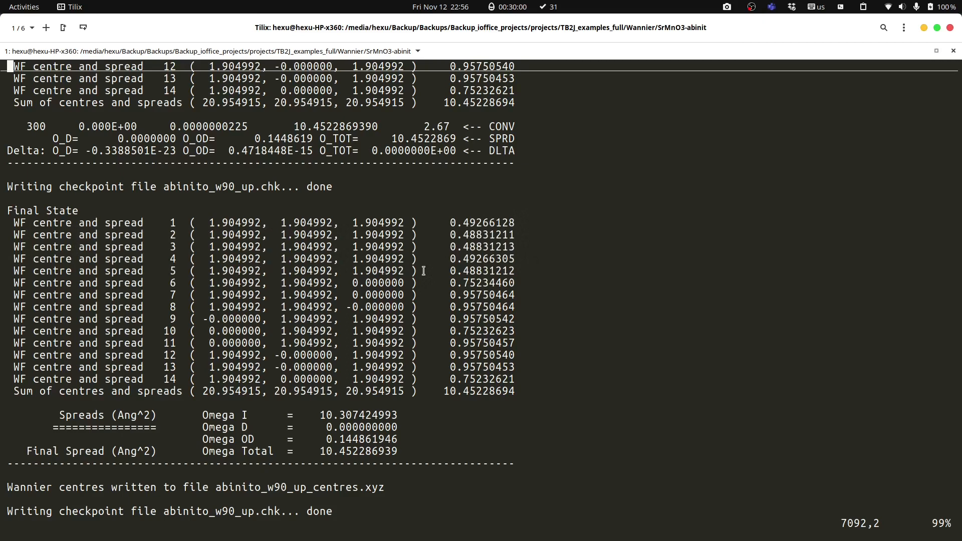
# Drag-select the Final State Wannier centres in the Wannier90 output.
pyautogui.moveTo(179, 222); pyautogui.dragTo(418, 271)
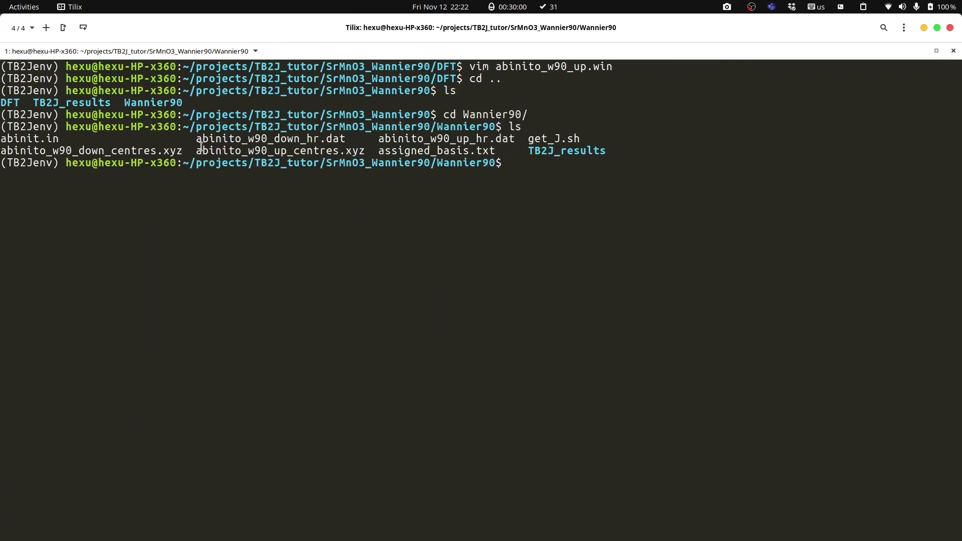
# Select the abinit.in file name in the Wannier90 folder listing.
pyautogui.doubleClick(323, 138)
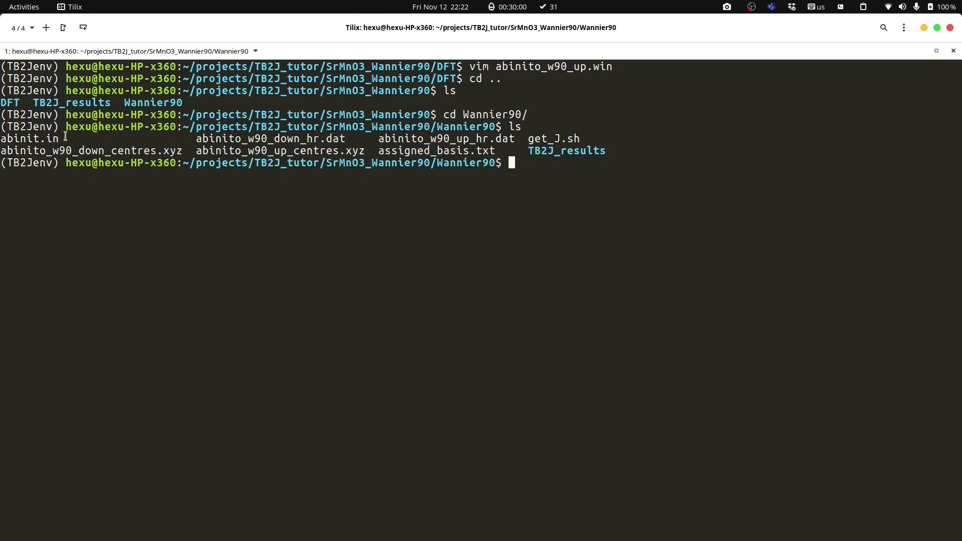
pyautogui.moveTo(58, 139)
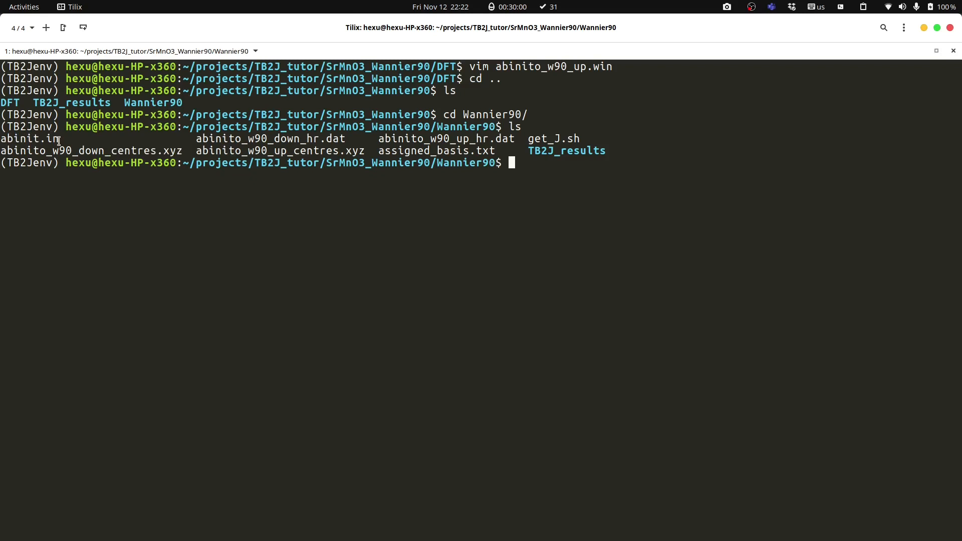
pyautogui.doubleClick(30, 138)
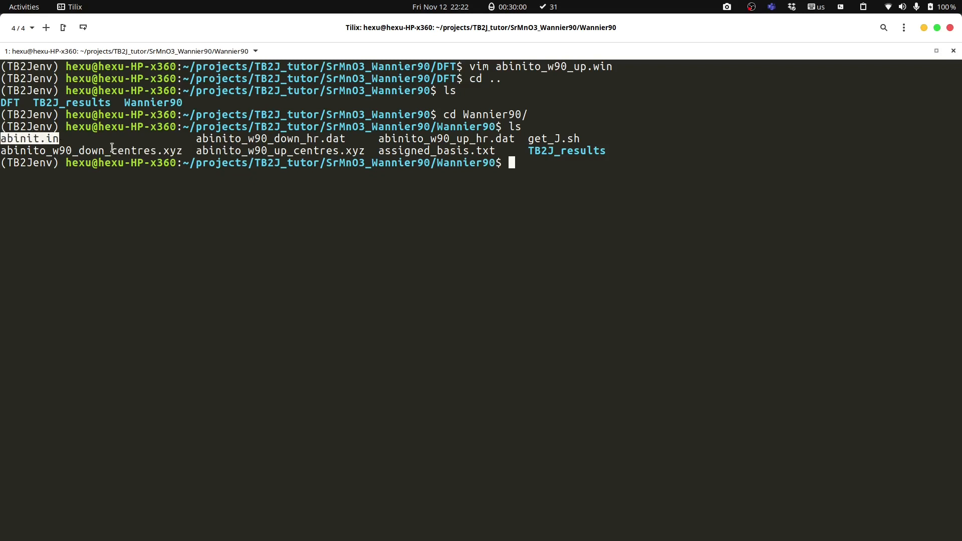
pyautogui.moveTo(338, 228)
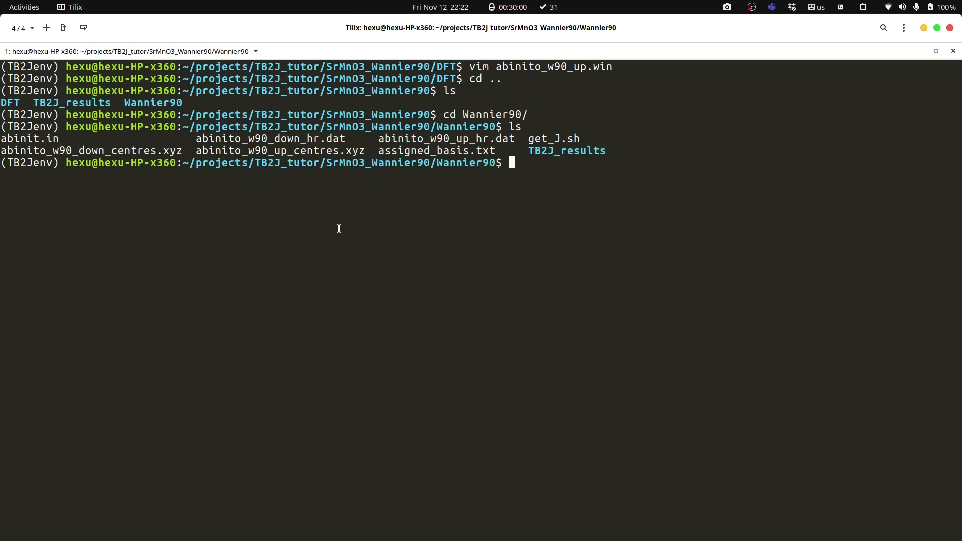
# Type 'wann2J.py --posfile abinit.in --' at the Wannier90 prompt.
pyautogui.write('wann2J.py')
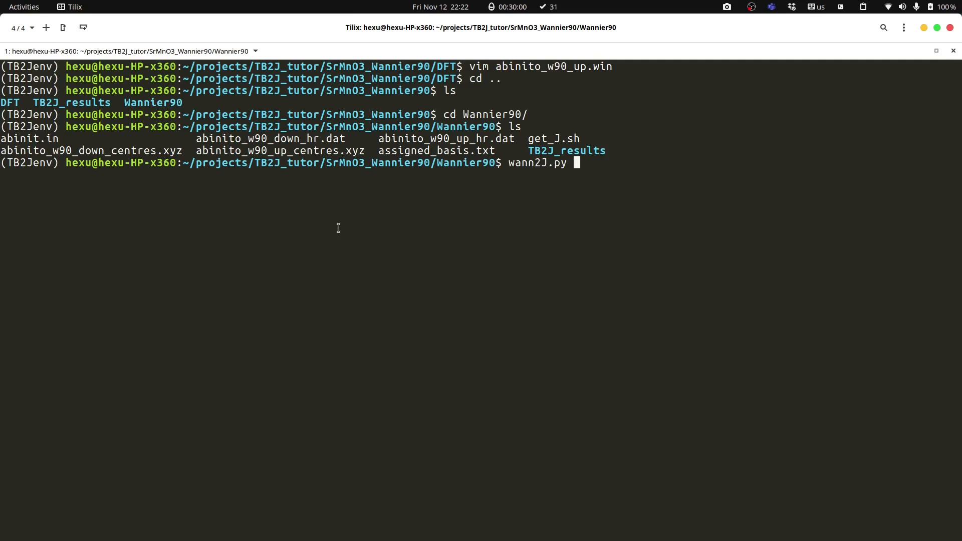
pyautogui.write('--po')
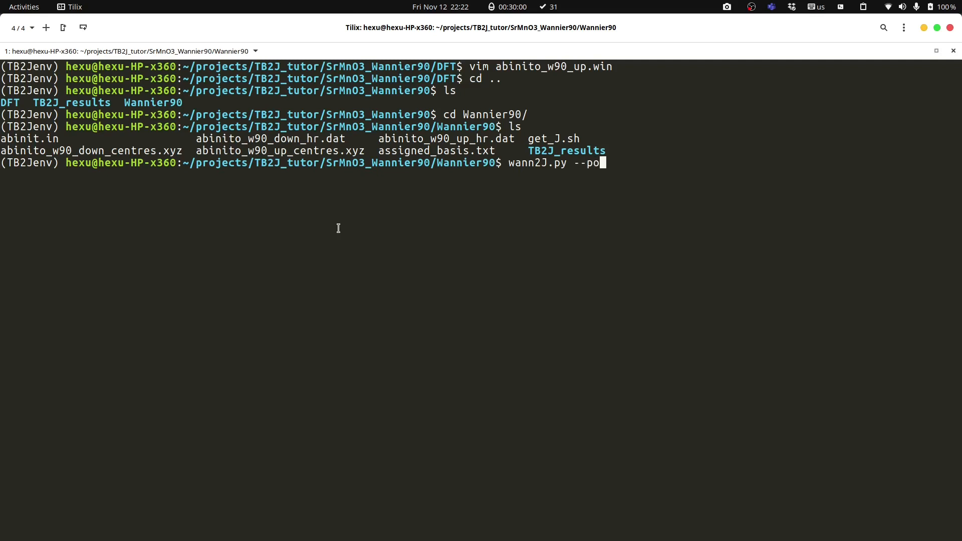
pyautogui.write('sfile')
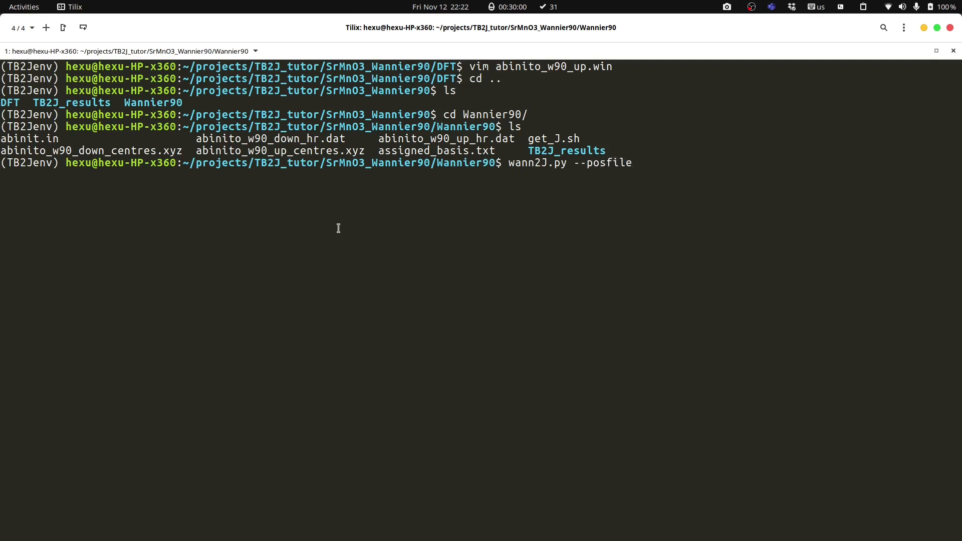
pyautogui.write('abinit.in')
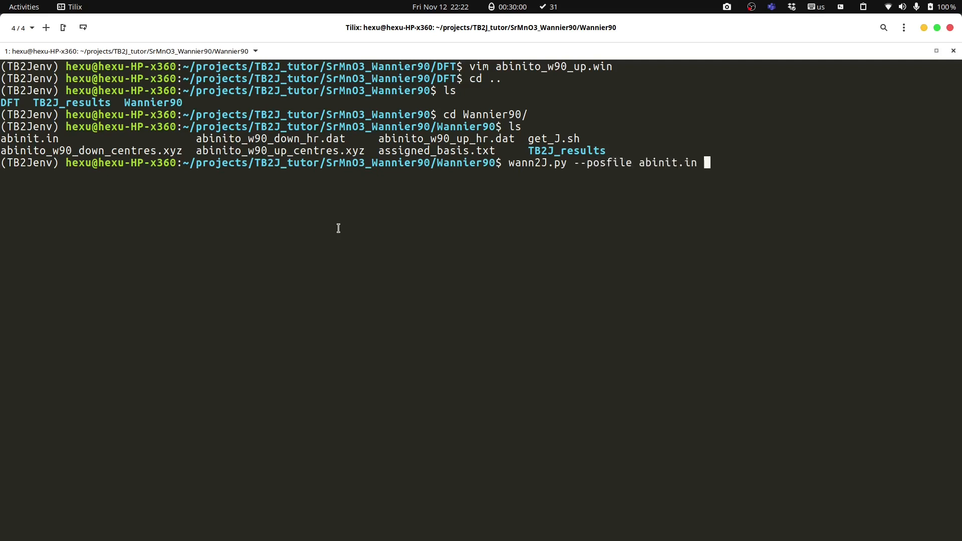
pyautogui.write('--prefi')
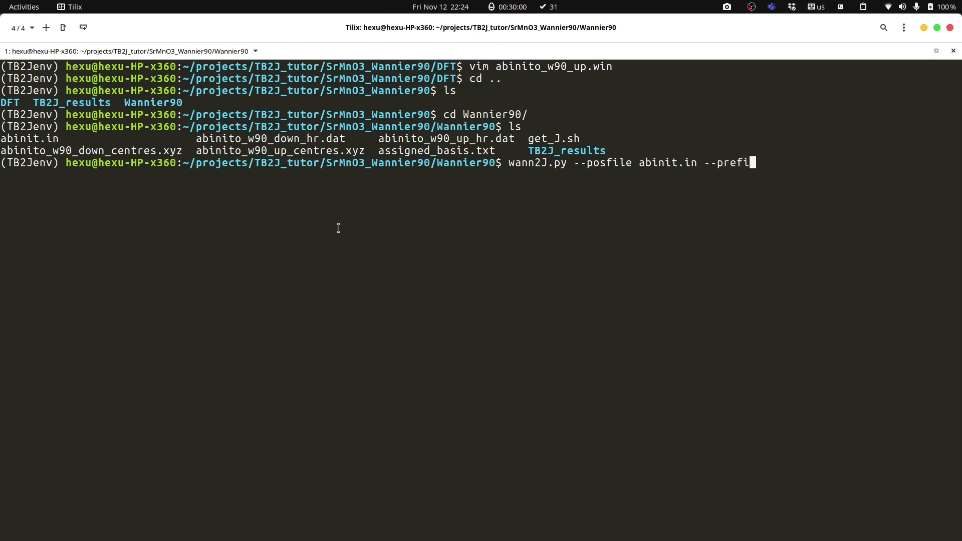
# Add prefixes abinito_w90_up and abinito_w90_down, fixing a mistyped option.
pyautogui.write('x_up')
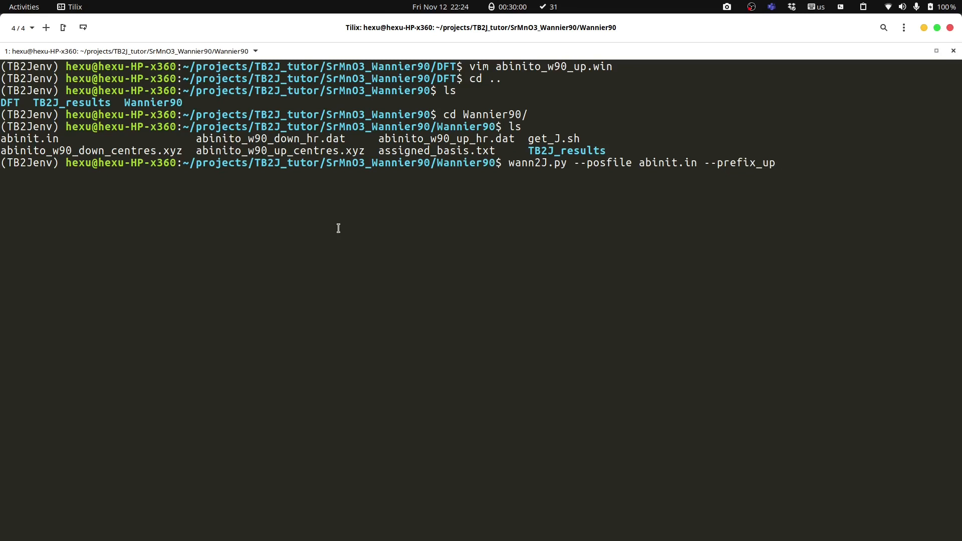
pyautogui.write('abinito_w90_up --prefix_down abinito_w90_down --')
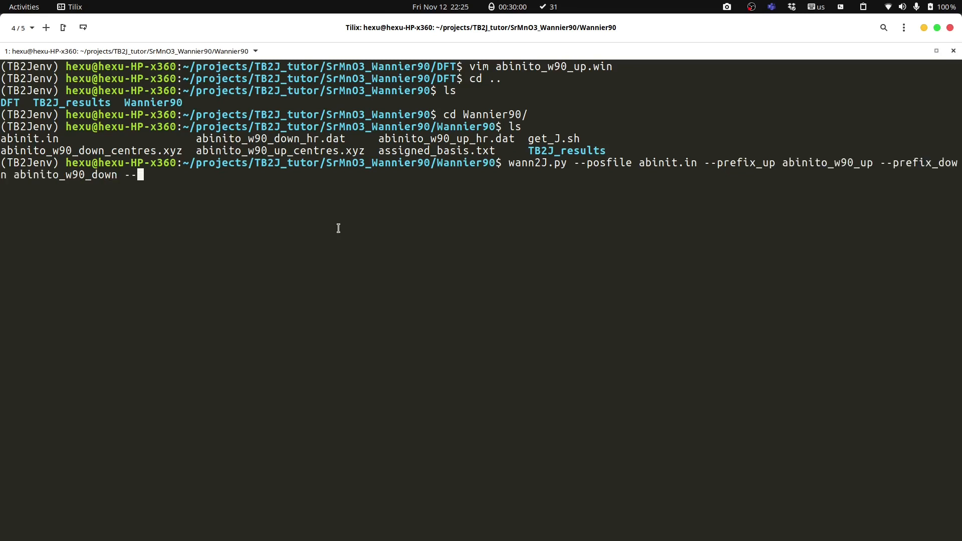
pyautogui.write('le')
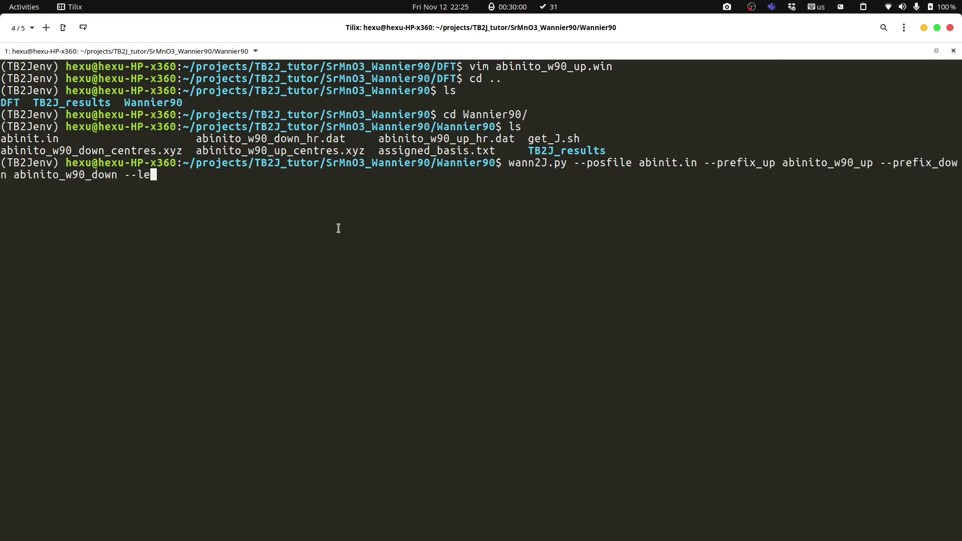
pyautogui.press('BackSpace')
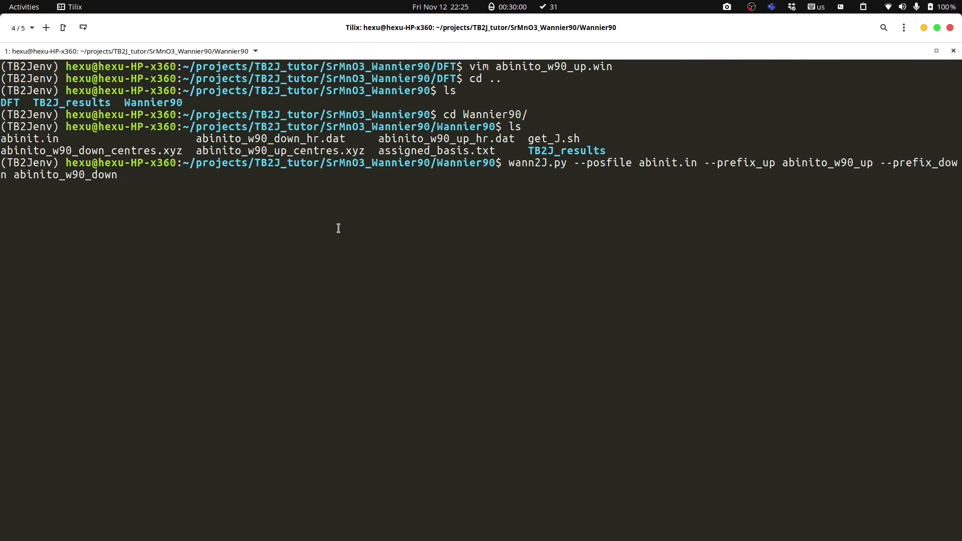
pyautogui.write('--')
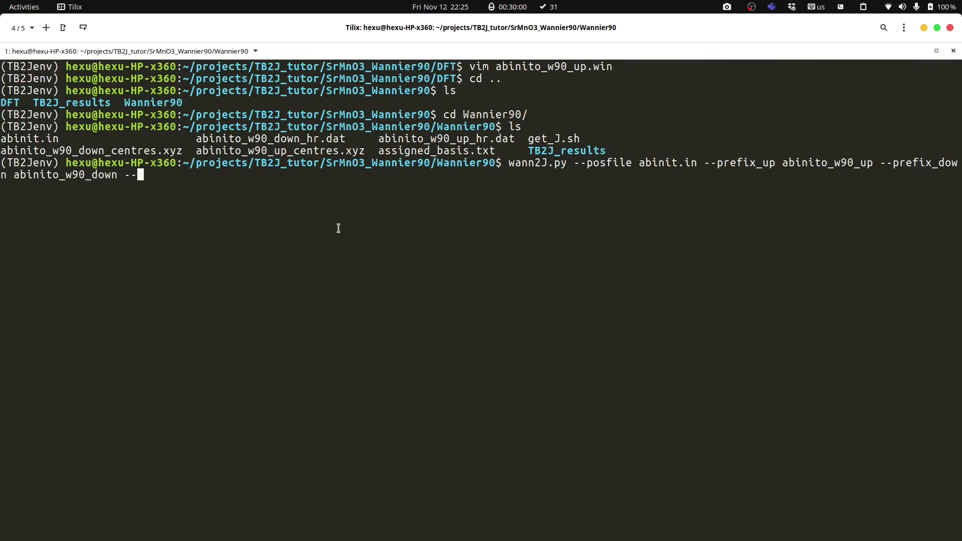
pyautogui.write('elements')
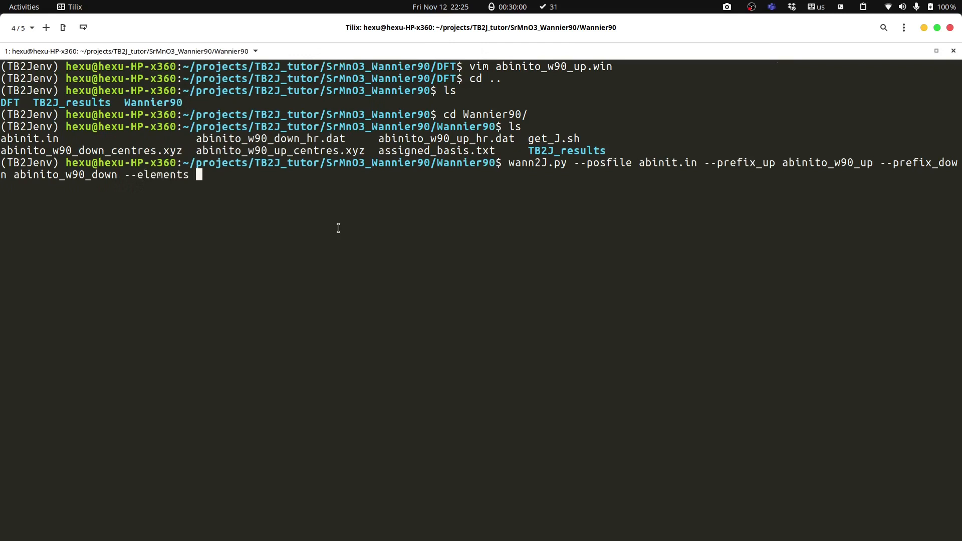
# Finish with Mn elements, efermi 6.15, kmesh 5 5 5, and run it.
pyautogui.write('Mn')
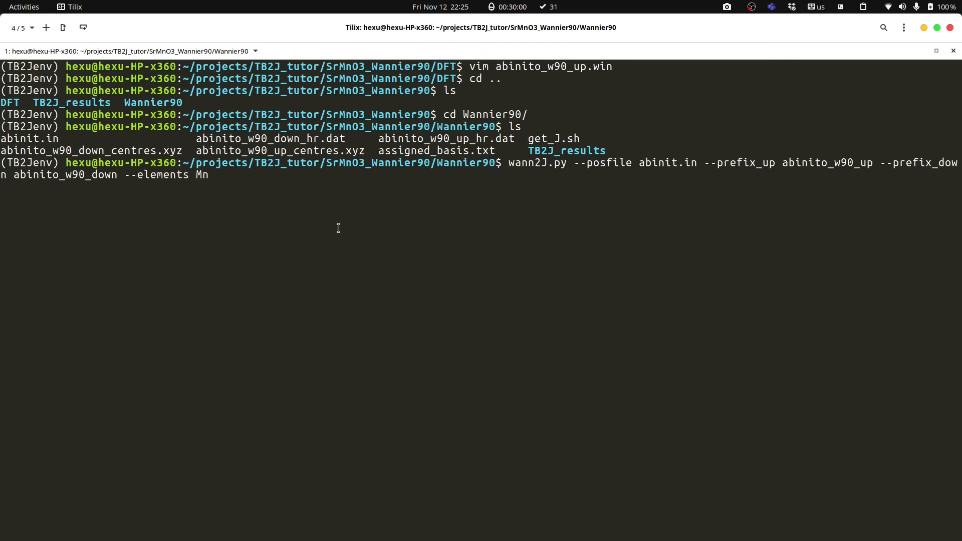
pyautogui.write('--f')
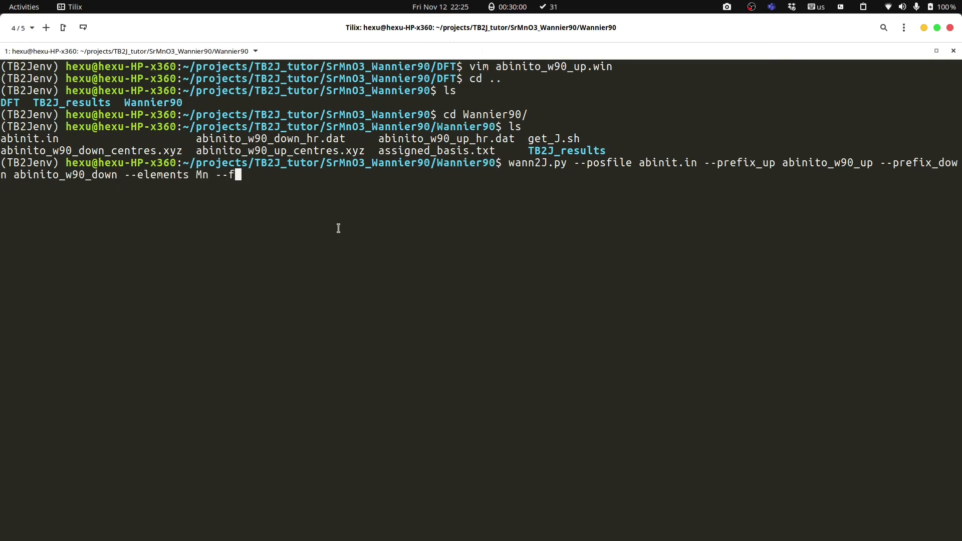
pyautogui.write('ermi')
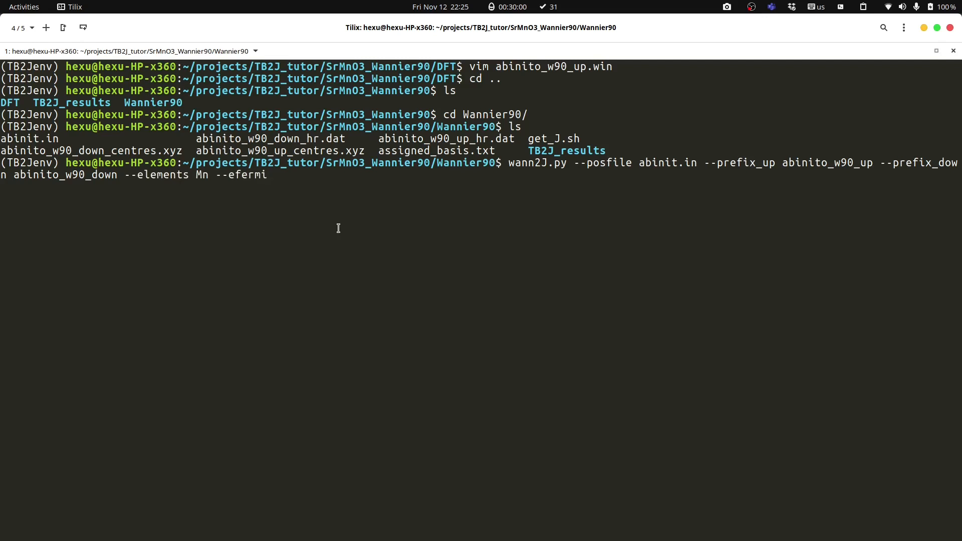
pyautogui.write('6')
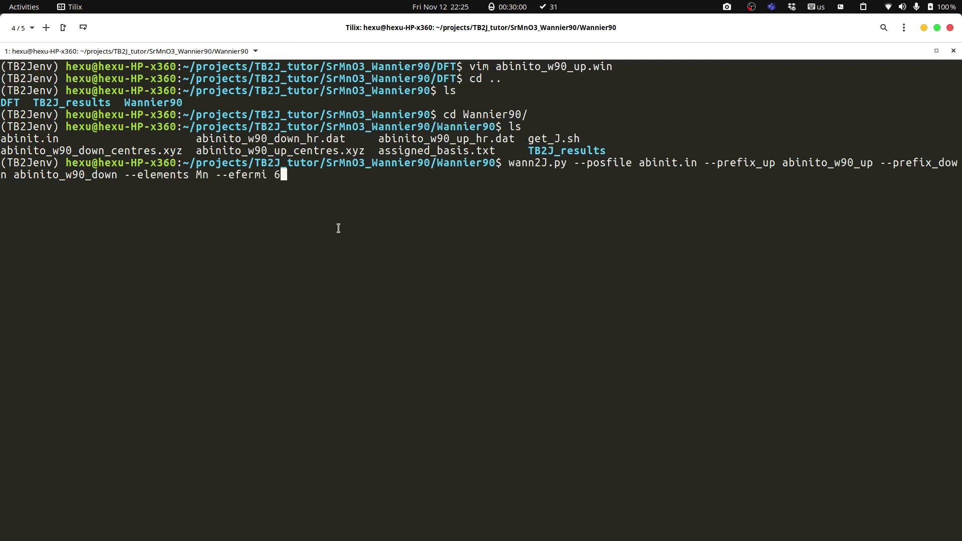
pyautogui.write('.15')
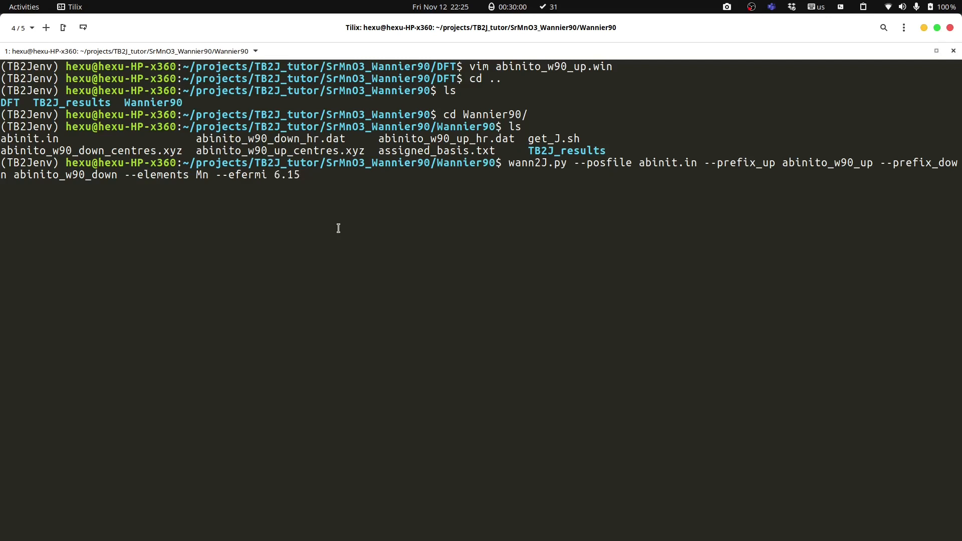
pyautogui.write('--kmesh 5 5 5')
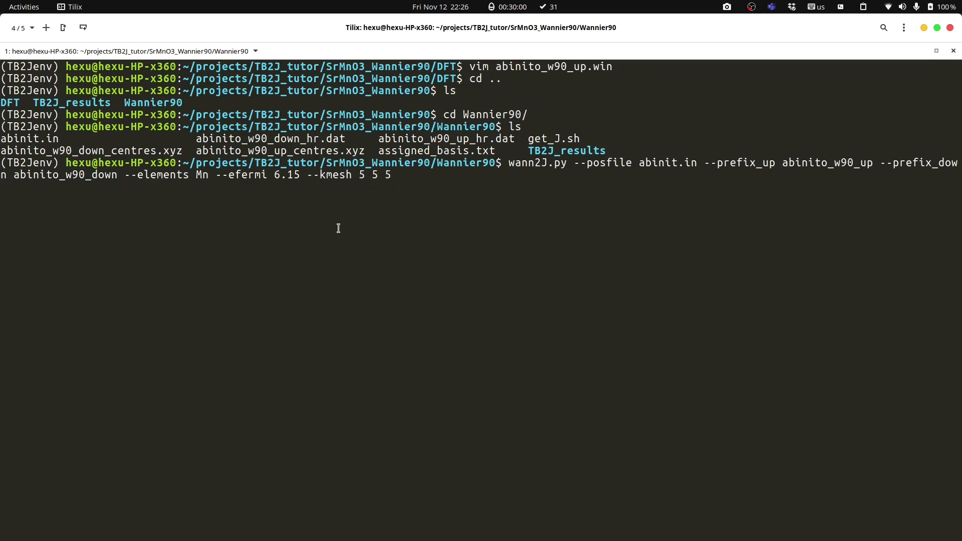
pyautogui.press('Return')
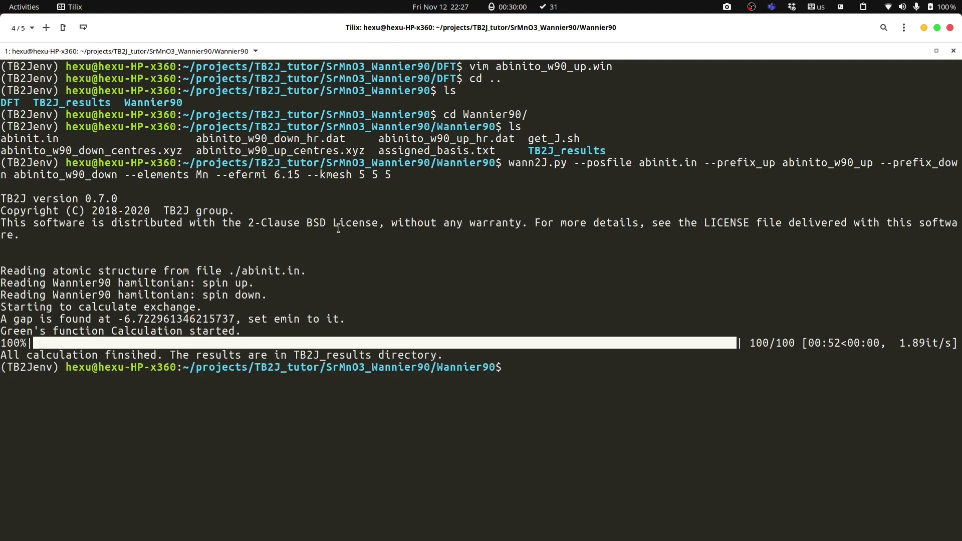
# Type 'vim TB2J_results/exchange.out' after the calculation finishes.
pyautogui.write('vim TB2J_results/')
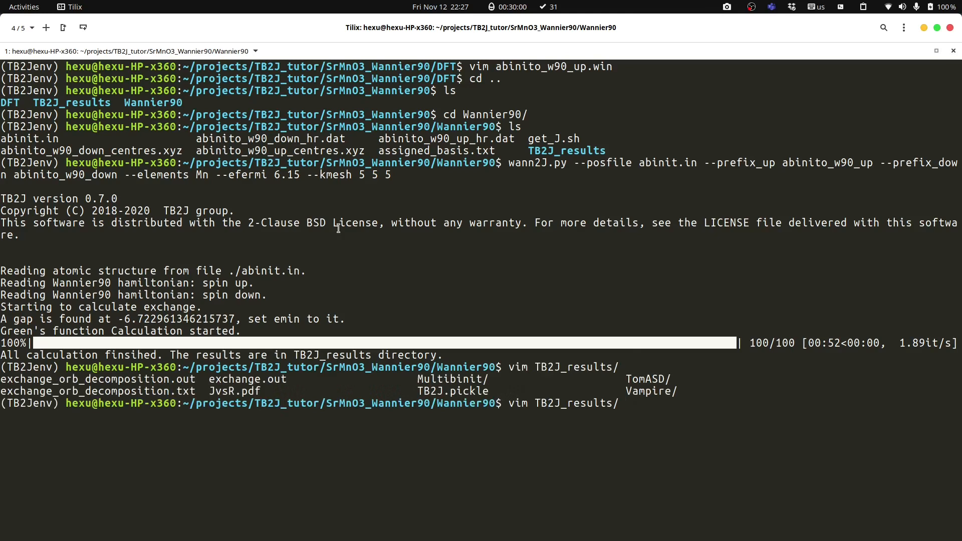
pyautogui.write('exchange.out')
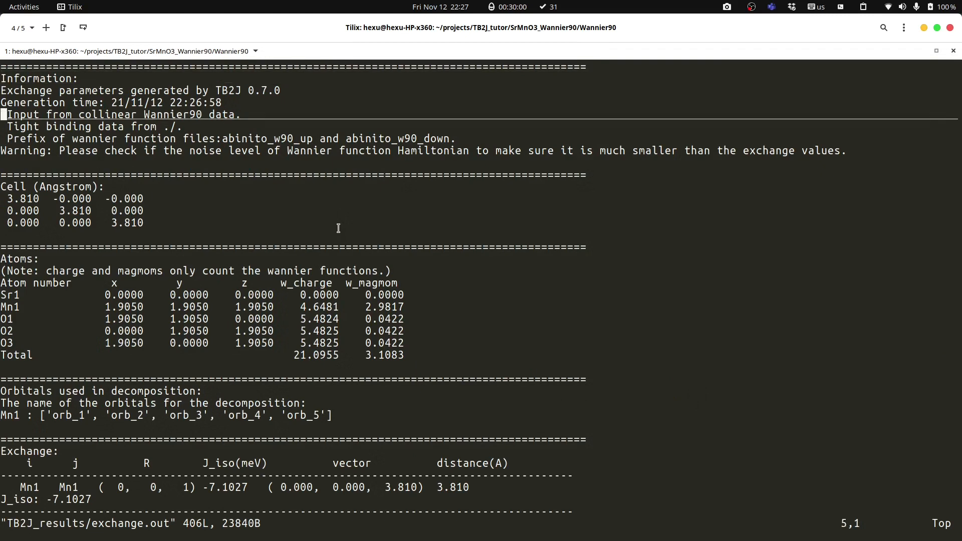
# Scroll exchange.out and highlight the nearest-neighbour Mn–Mn exchange rows.
pyautogui.scroll(-3)
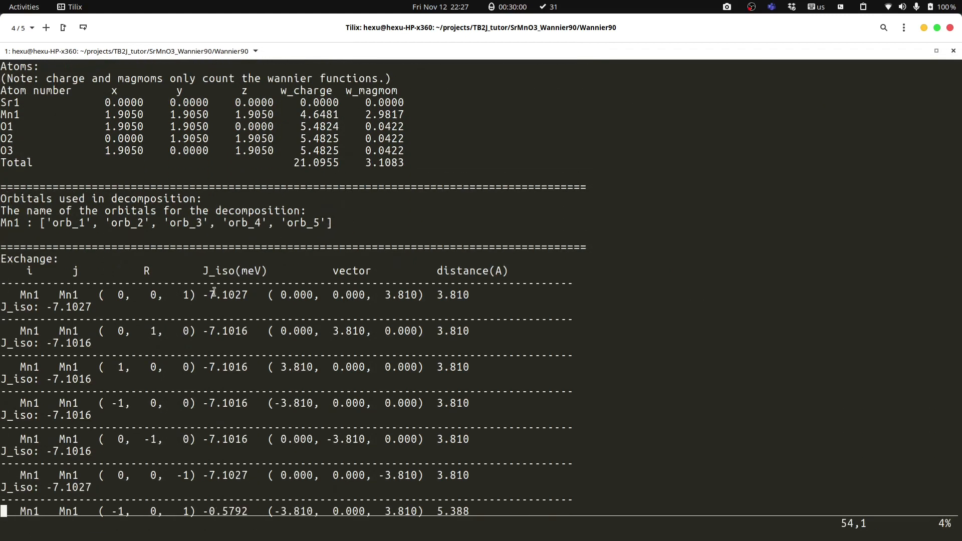
pyautogui.moveTo(202, 295); pyautogui.dragTo(503, 485)
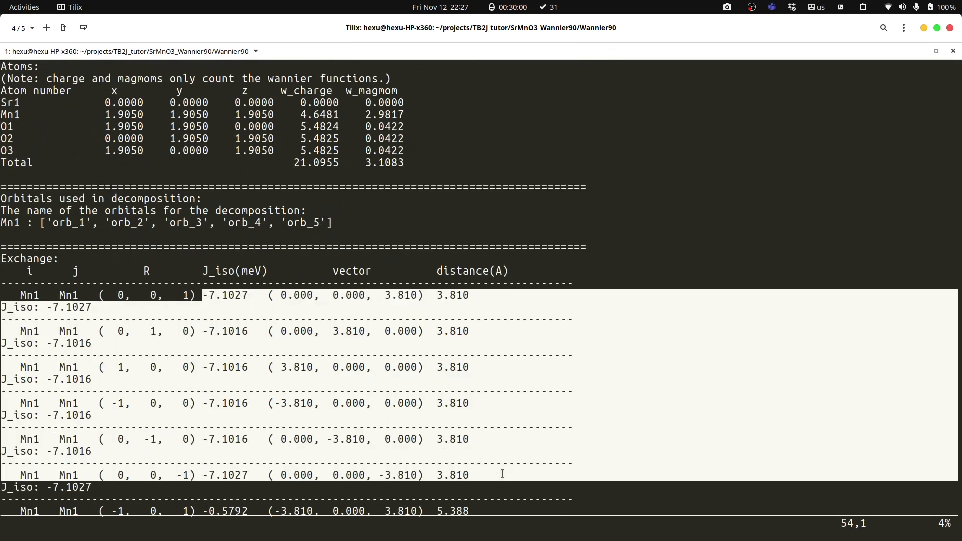
pyautogui.scroll(-3)
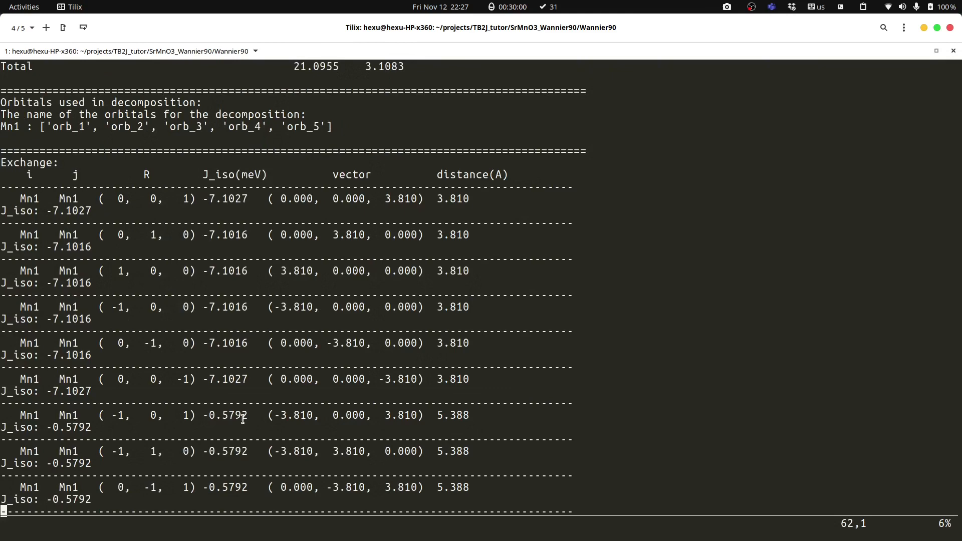
pyautogui.scroll(-3)
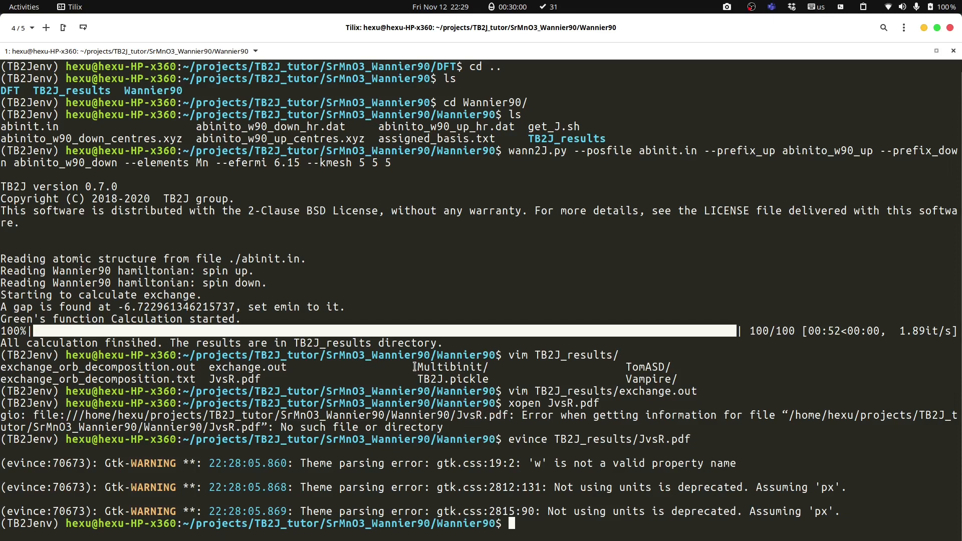
# Select the Multibinit folder name in the TB2J_results listing.
pyautogui.doubleClick(447, 367)
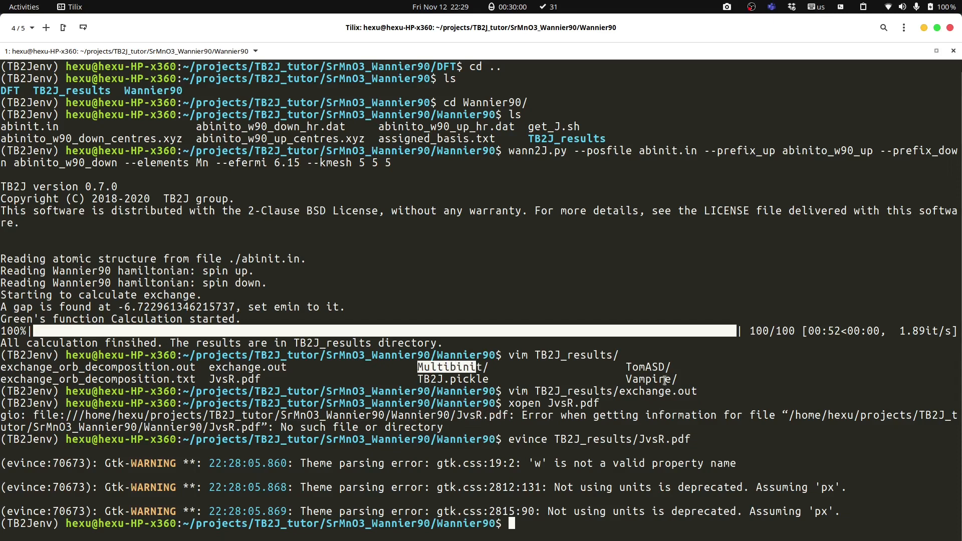